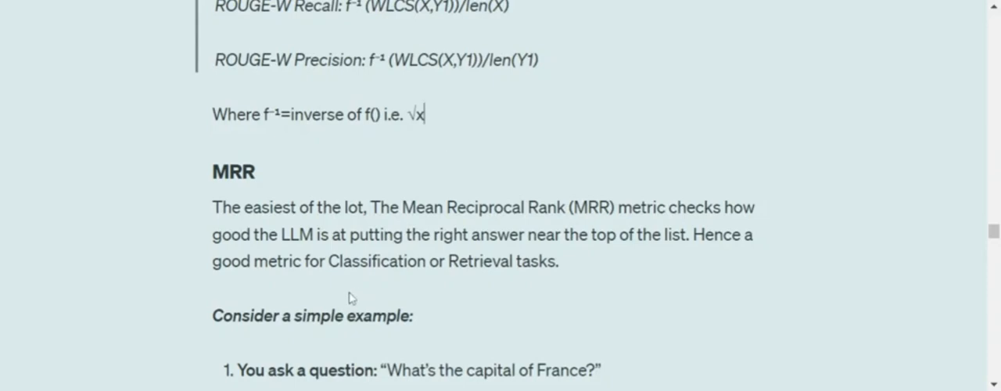
Scroll the article to the MRR example on France's capital, showing RR = 1/2 = 0.5
scroll(down, 3)
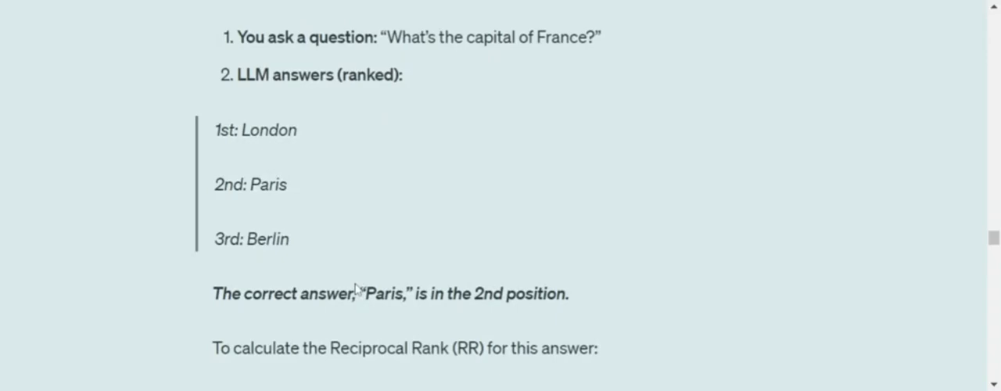
scroll(up, 3)
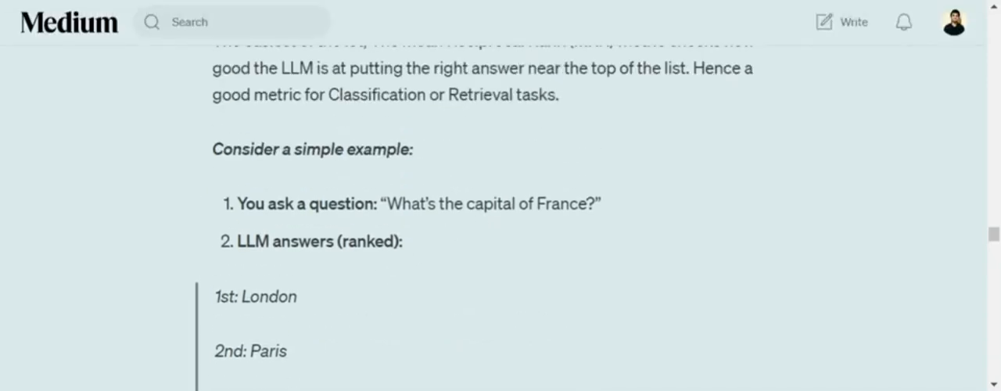
scroll(down, 3)
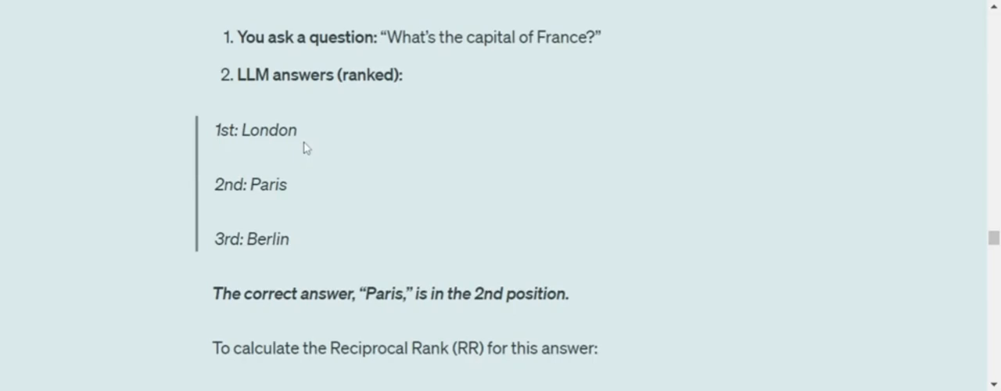
mouse_move(303, 183)
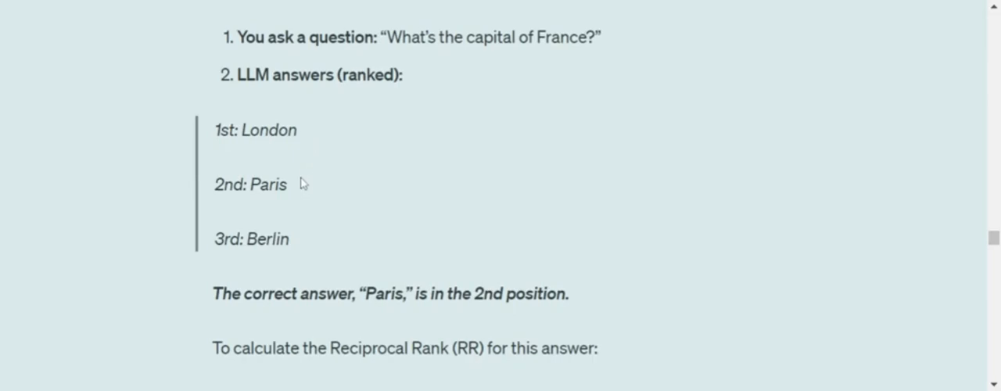
scroll(down, 3)
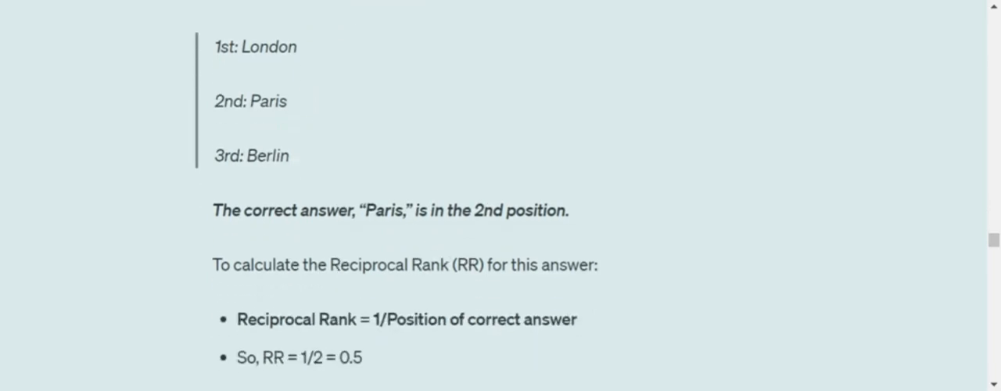
Highlight '2nd: Paris' and read on to the MRR summary and BERTScore heading
double_click(266, 100)
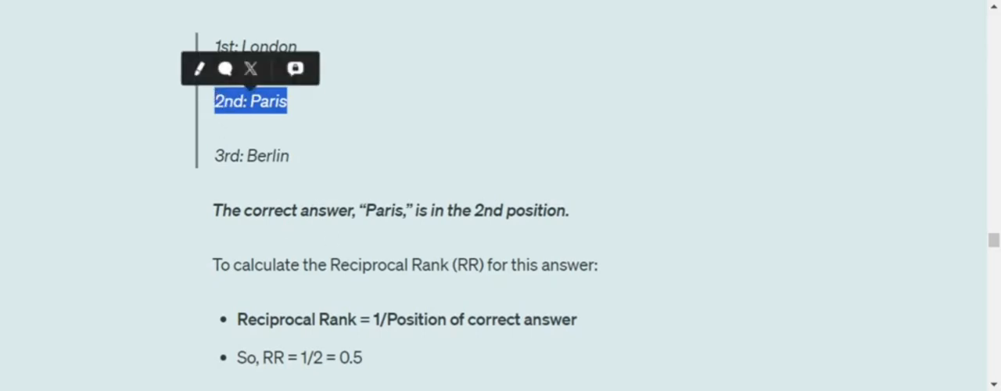
scroll(down, 3)
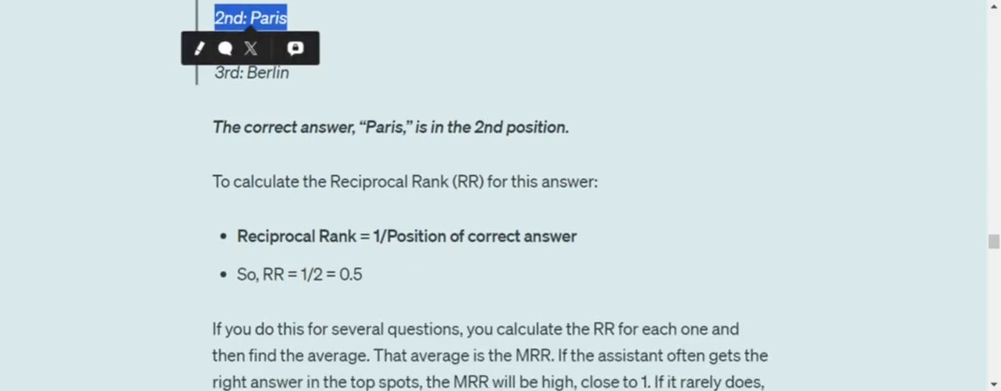
mouse_move(393, 254)
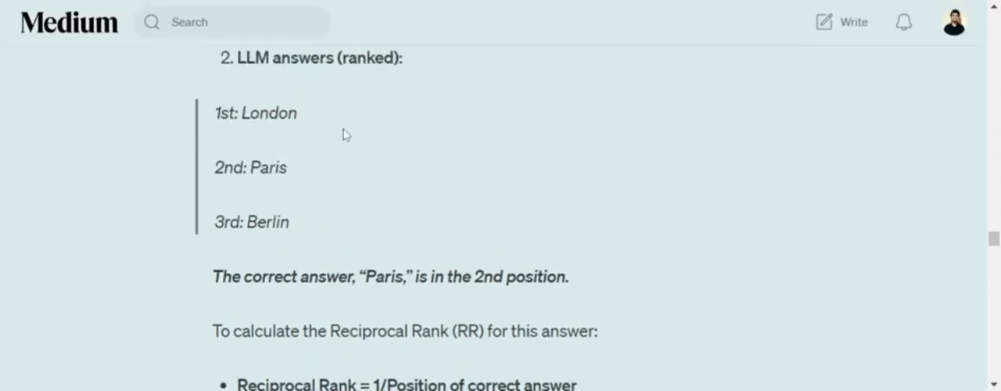
scroll(down, 3)
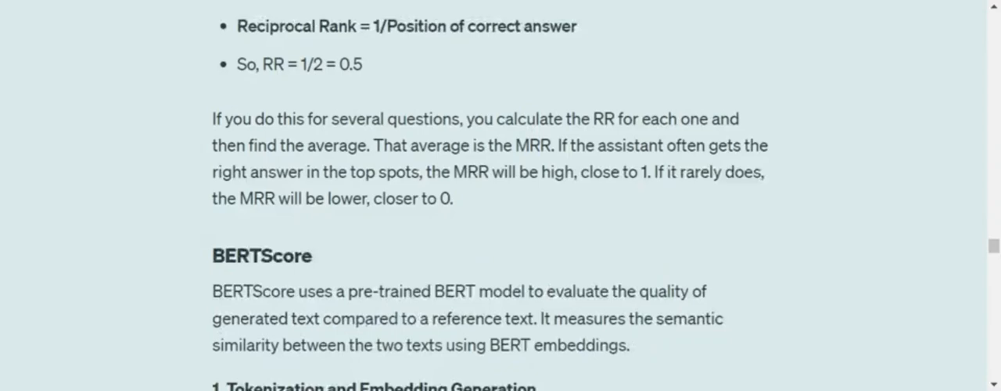
scroll(up, 3)
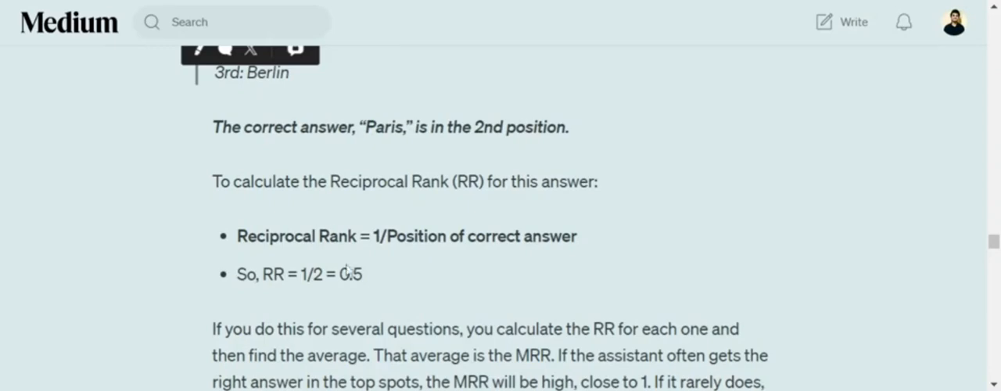
scroll(down, 3)
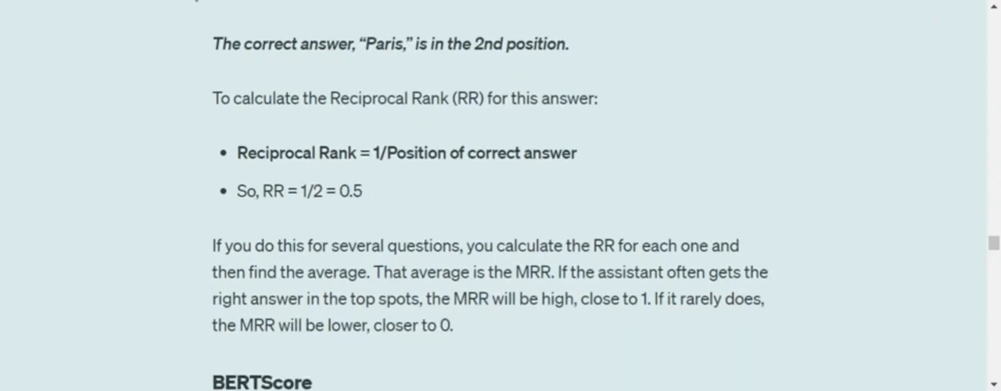
mouse_move(433, 378)
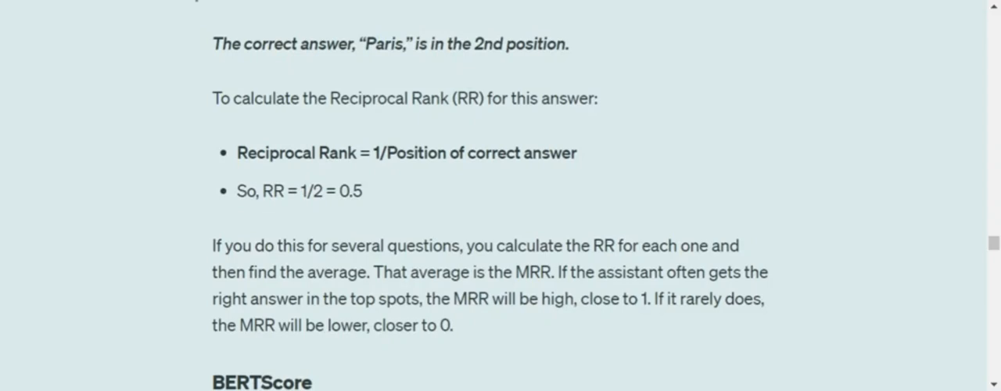
mouse_move(818, 300)
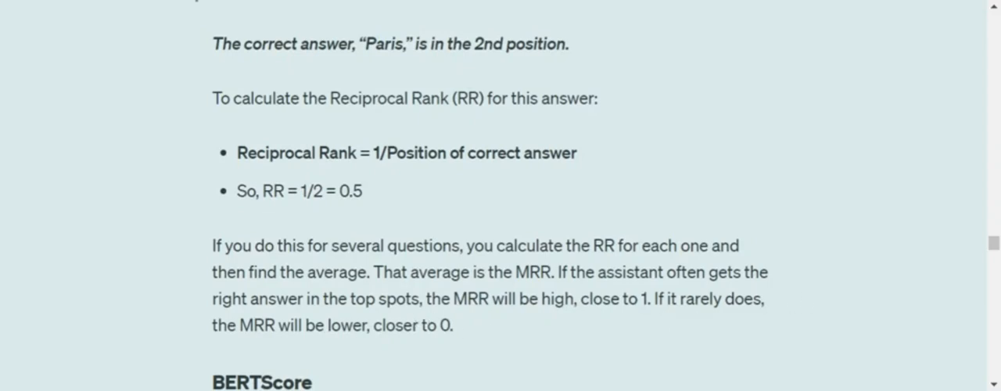
scroll(down, 3)
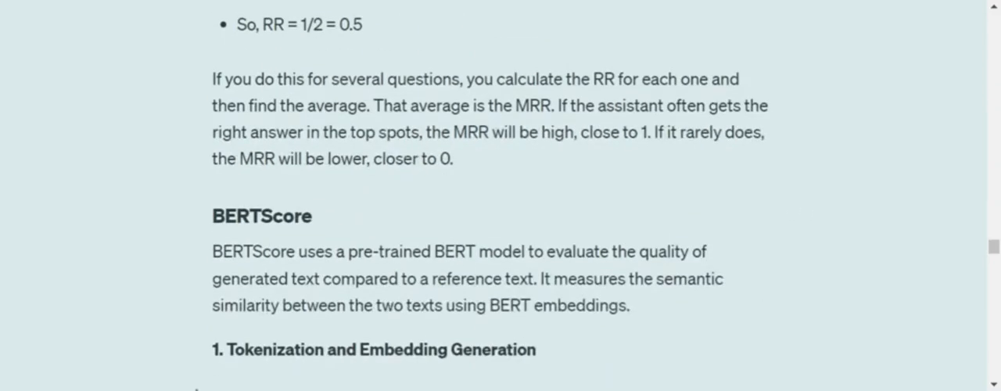